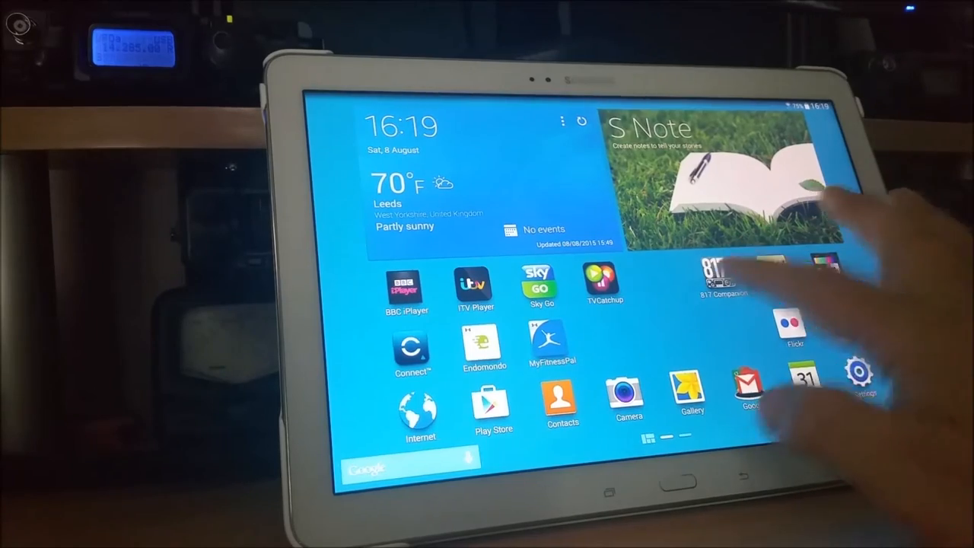
# Launch 817 Companion from the tablet home screen.
pyautogui.click(723, 282)
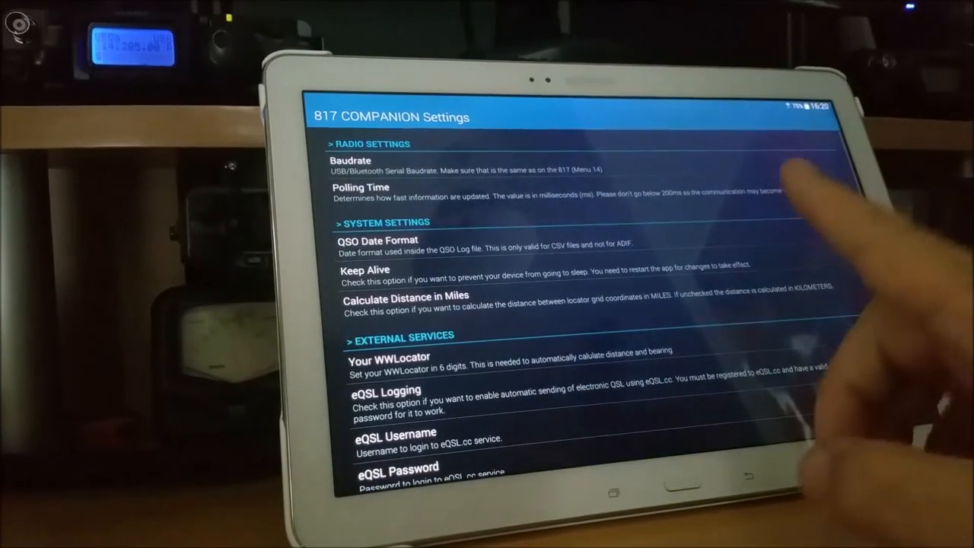
pyautogui.click(871, 252)
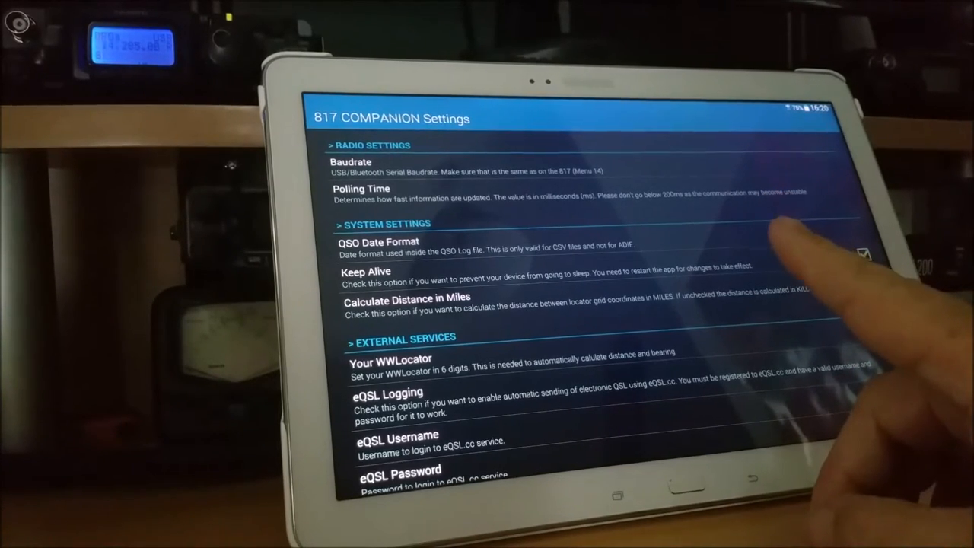
pyautogui.click(866, 254)
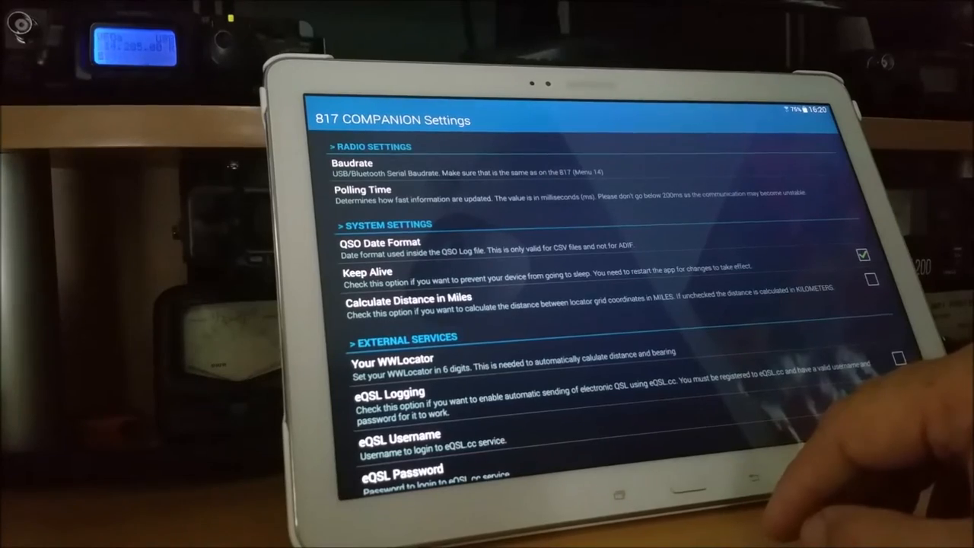
pyautogui.scroll(-3)
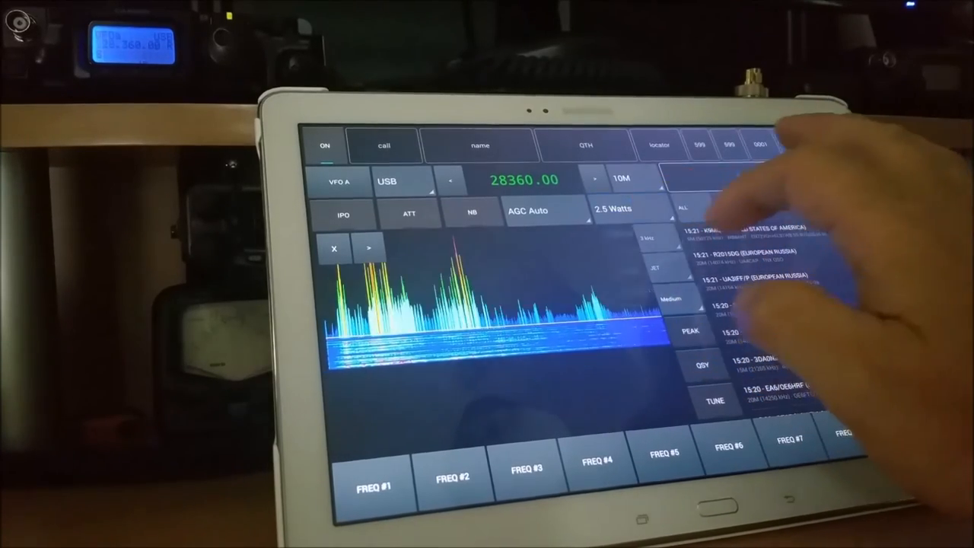
# Connect to the radio and show the 10M waterfall at 28360.00 USB.
pyautogui.click(617, 211)
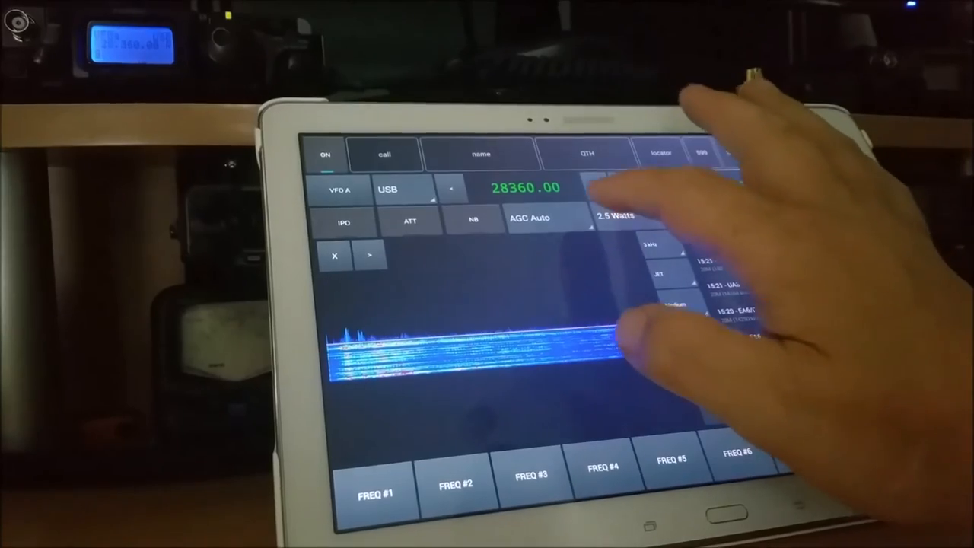
pyautogui.click(533, 220)
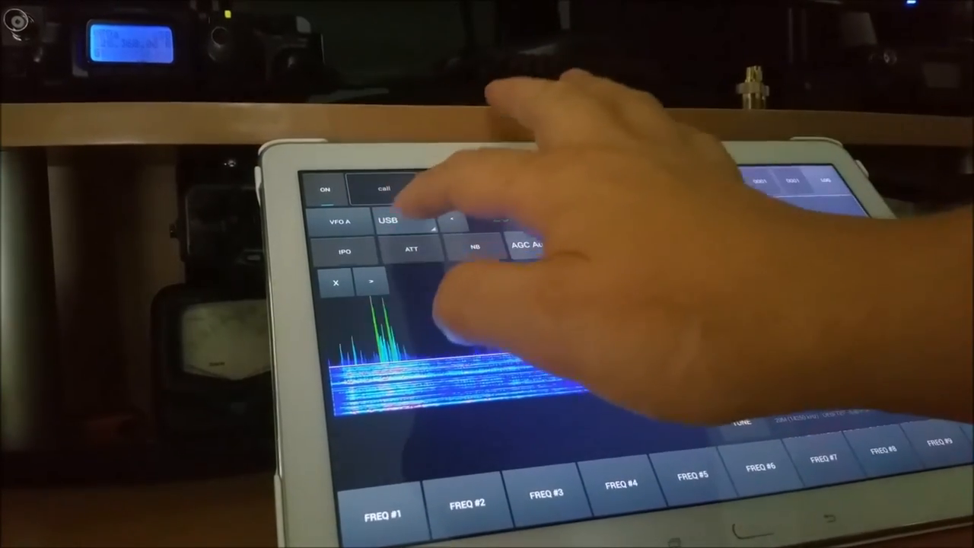
pyautogui.click(391, 222)
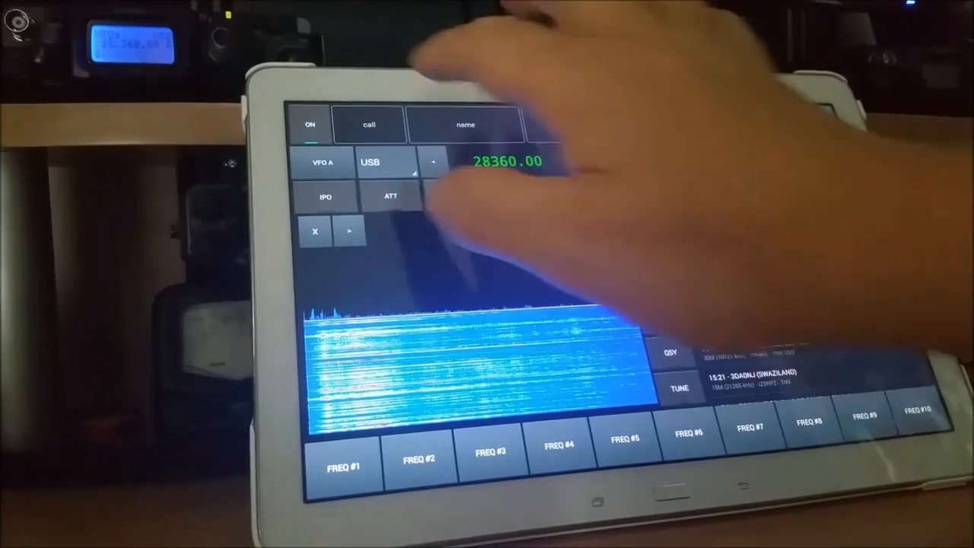
pyautogui.click(367, 125)
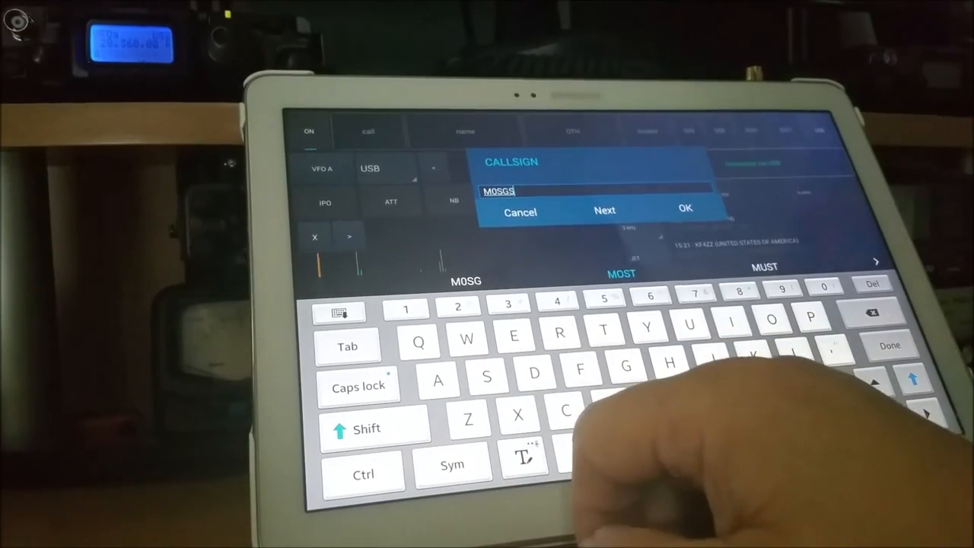
pyautogui.click(684, 209)
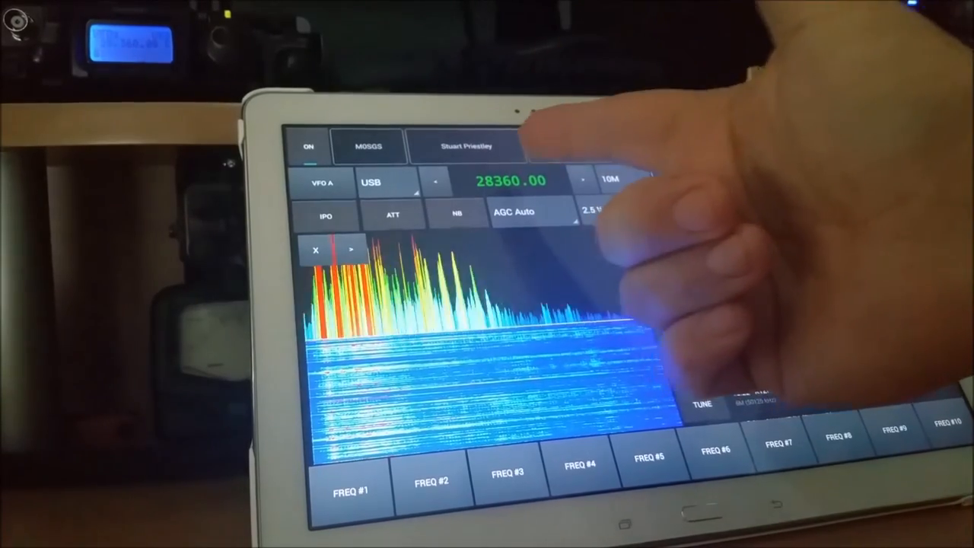
pyautogui.click(651, 148)
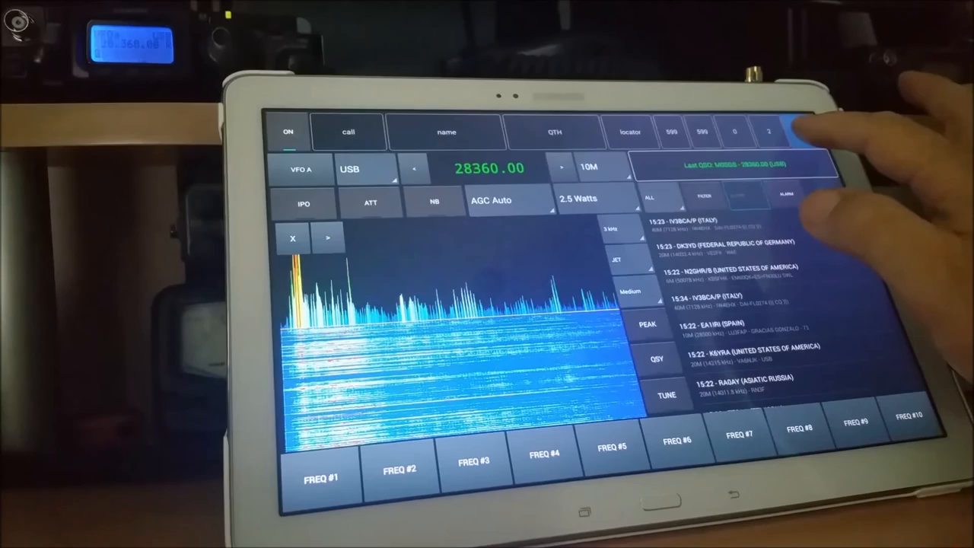
pyautogui.click(773, 131)
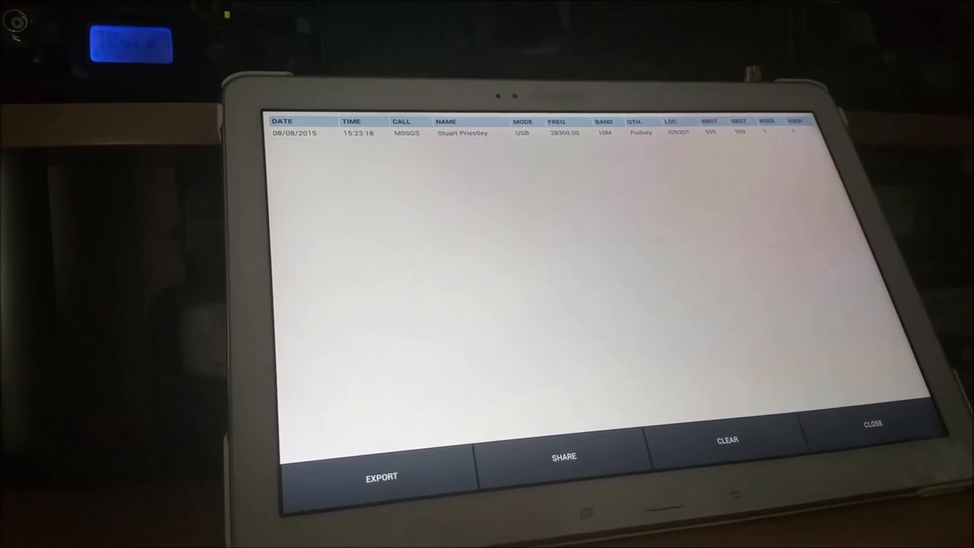